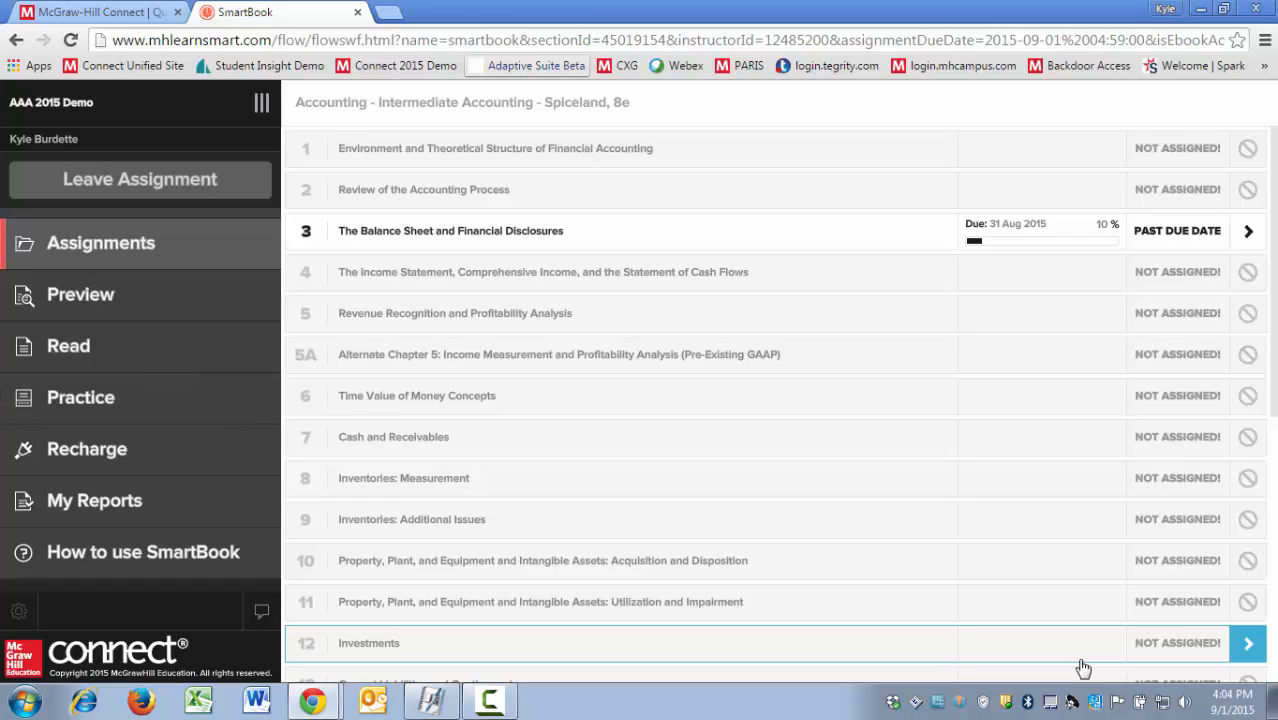
pyautogui.moveTo(714, 664)
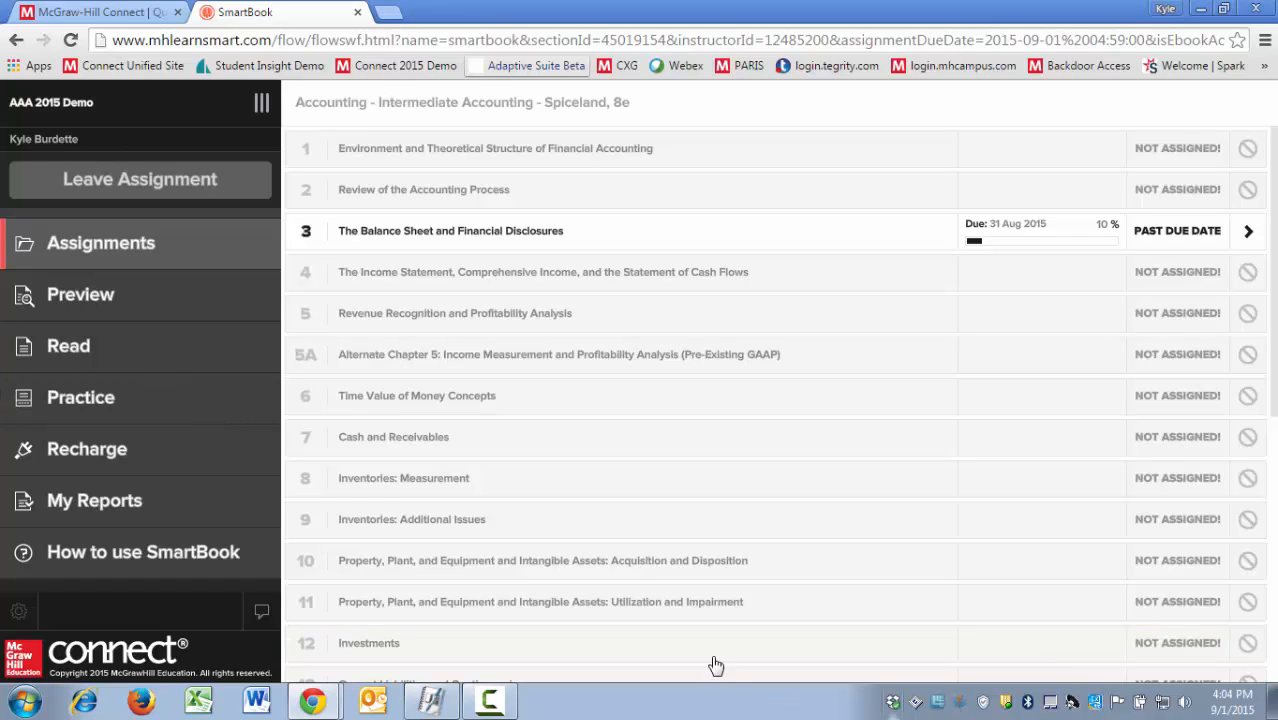
pyautogui.moveTo(148, 519)
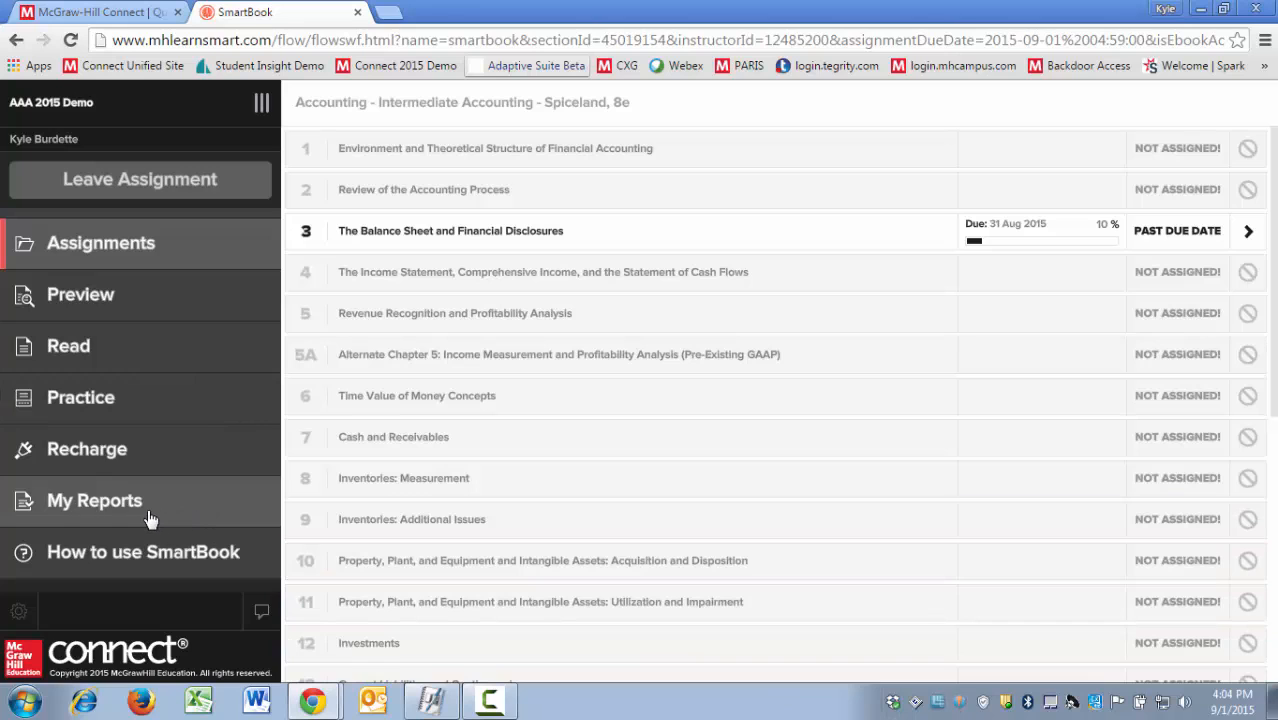
# Open My Reports from the left navigation panel to see the study report types
pyautogui.click(93, 500)
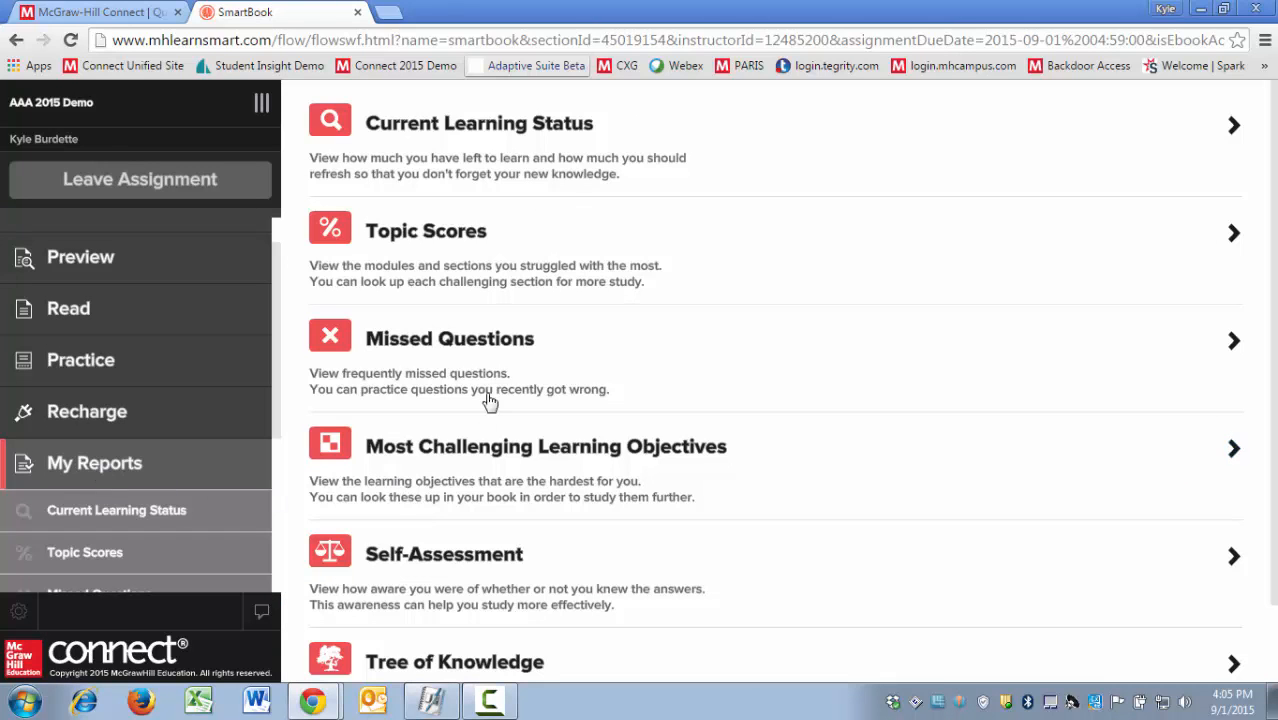
# Open the Missed Questions report showing The Balance Sheet and Financial Disclosures topic
pyautogui.click(449, 338)
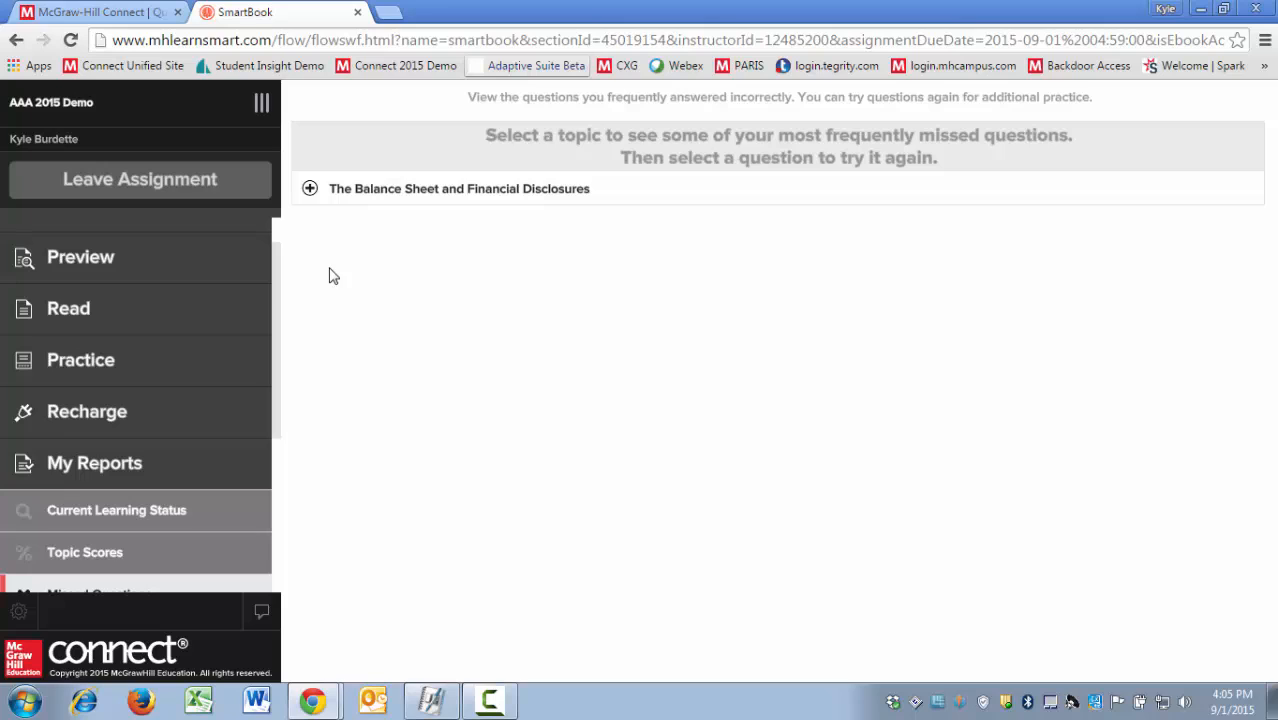
pyautogui.moveTo(210, 378)
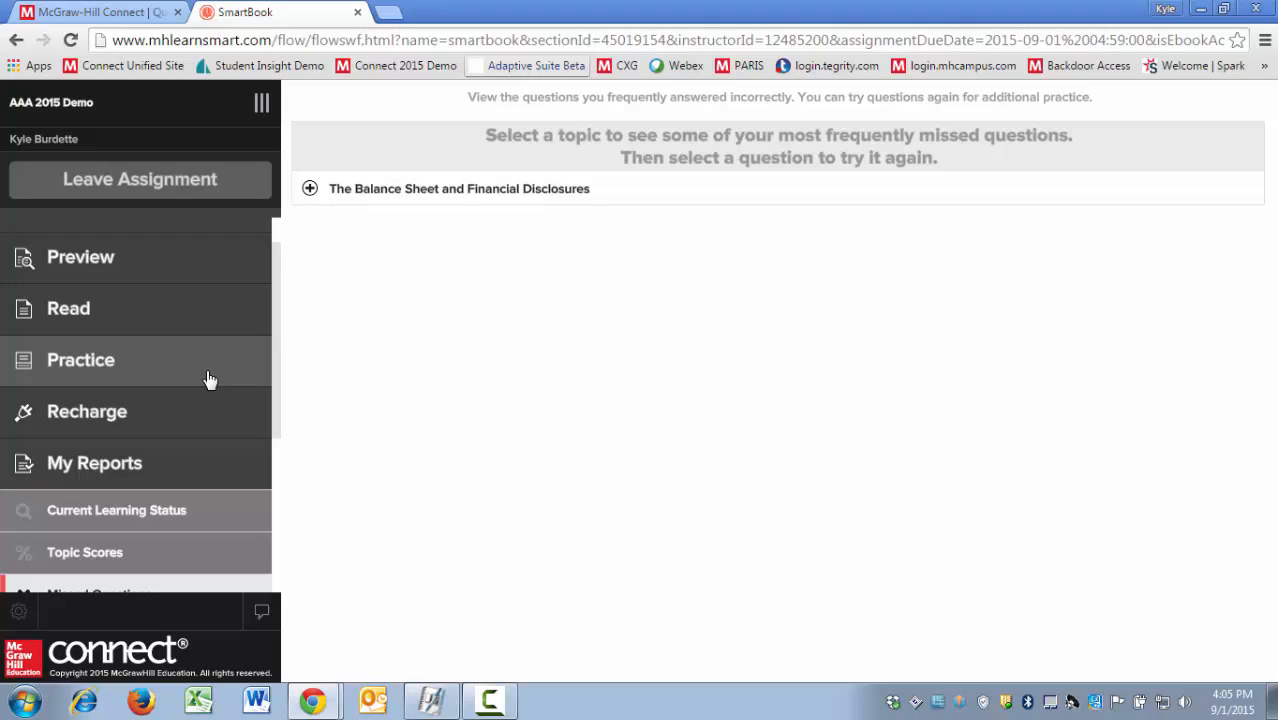
pyautogui.moveTo(361, 410)
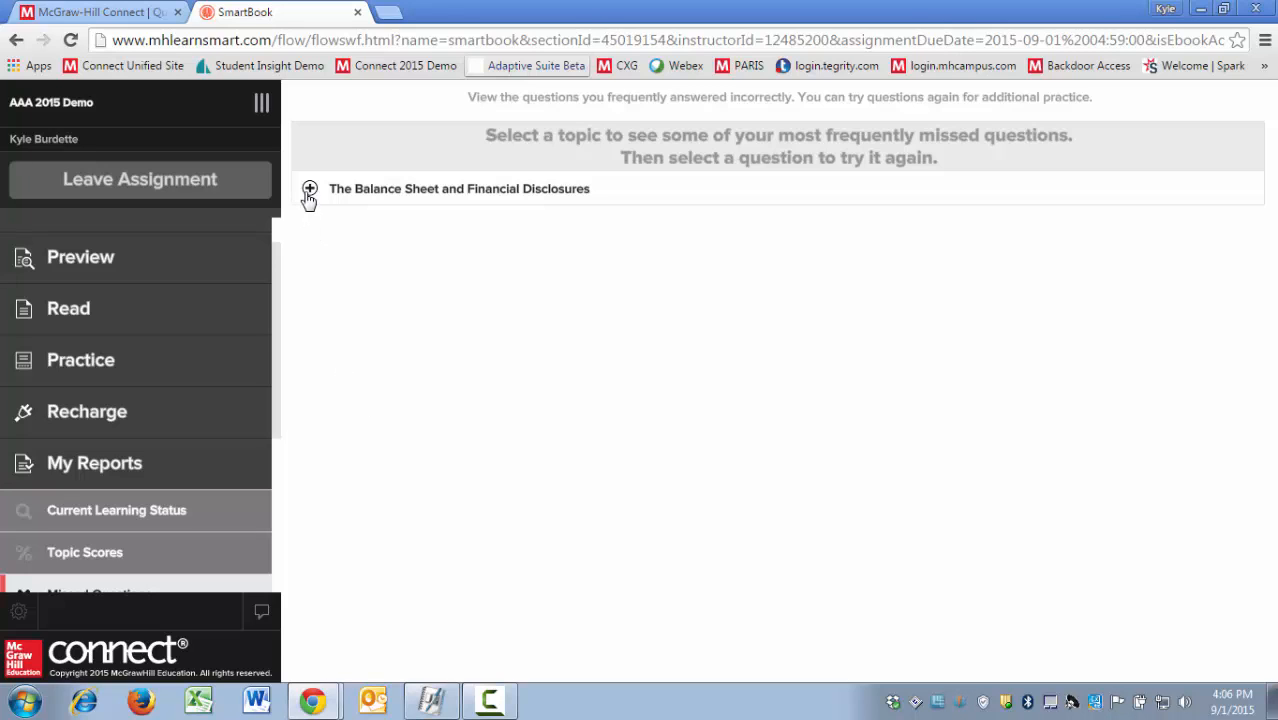
# Answer the balance sheet elements question 'assets, liabilities, and equity' with I know it, and accept the result
pyautogui.click(309, 189)
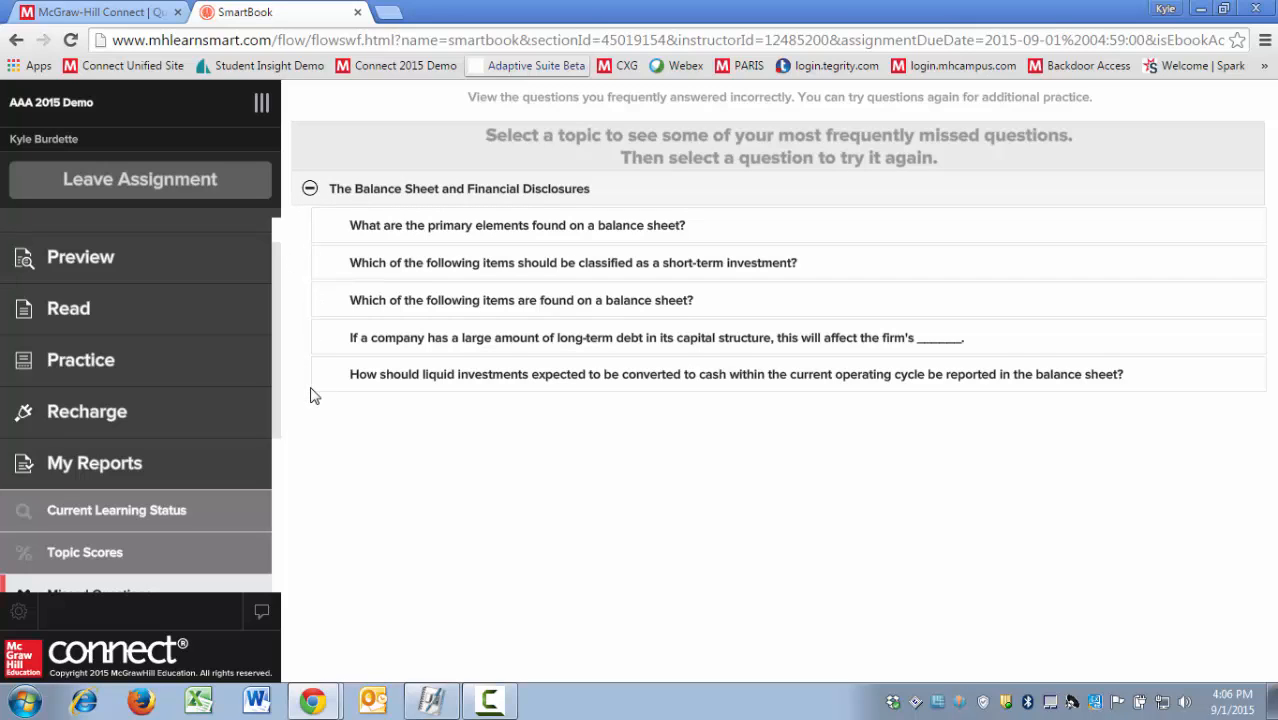
pyautogui.moveTo(376, 232)
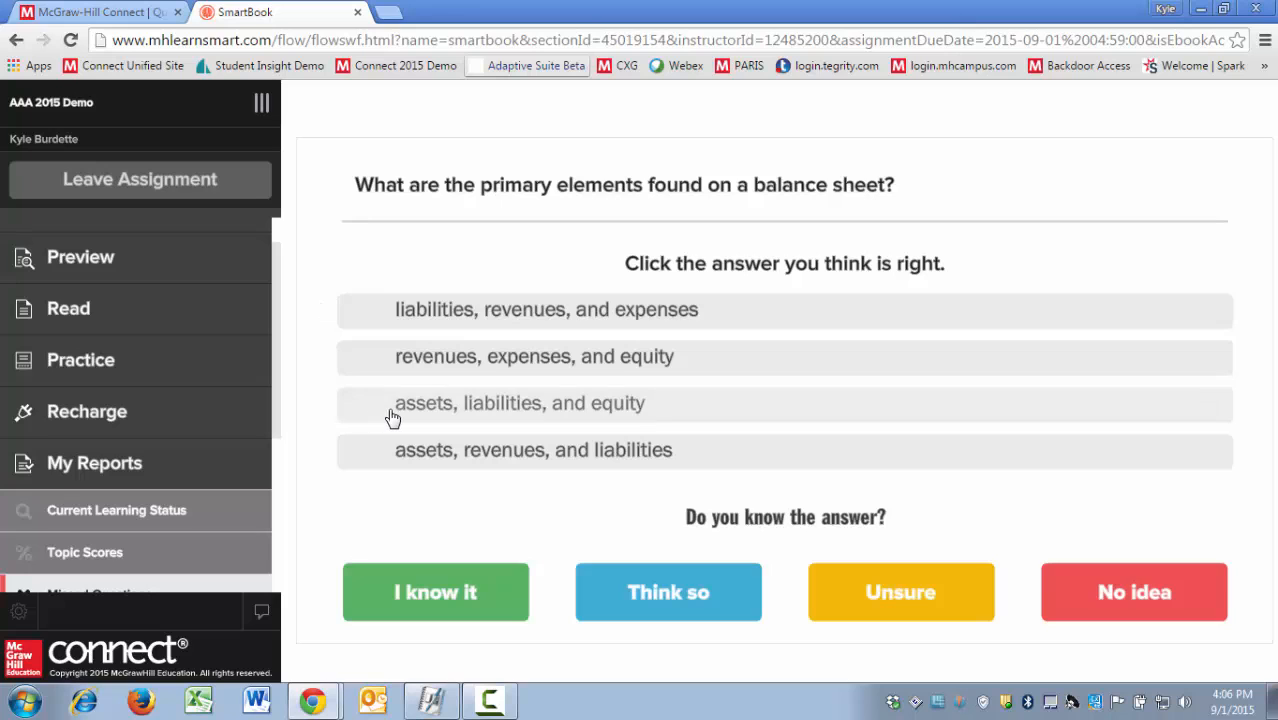
pyautogui.click(519, 403)
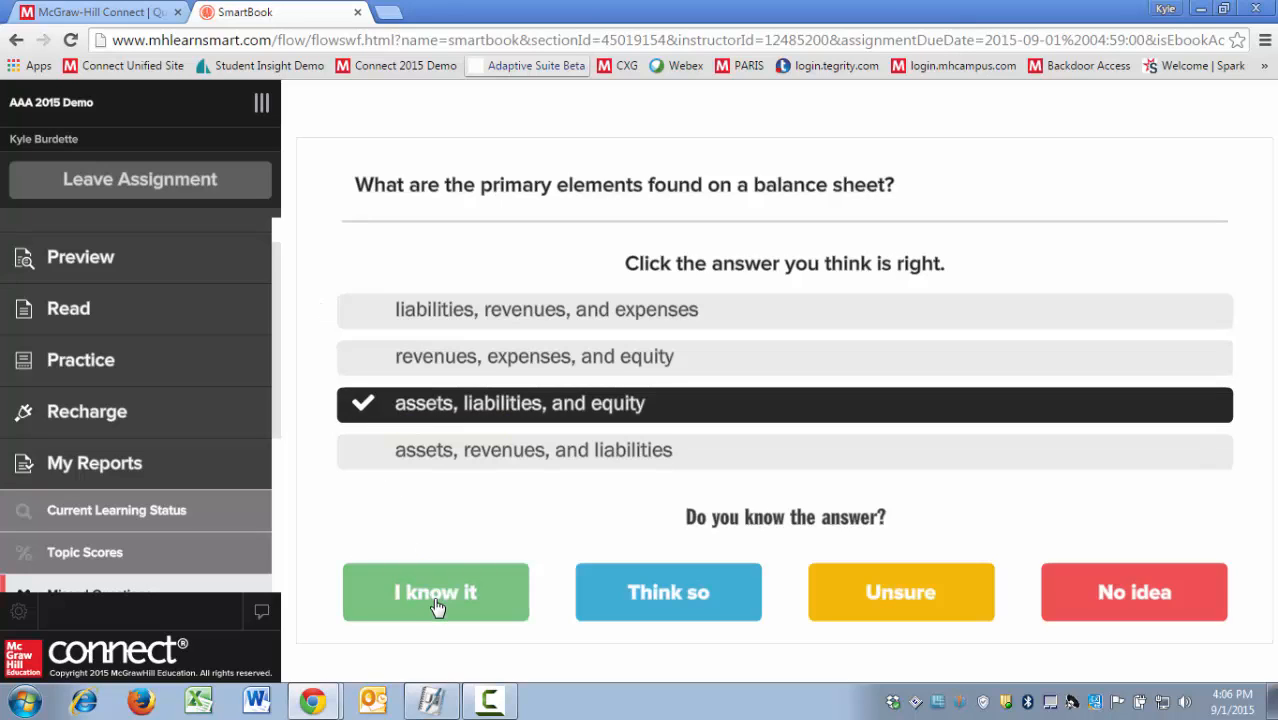
pyautogui.click(435, 592)
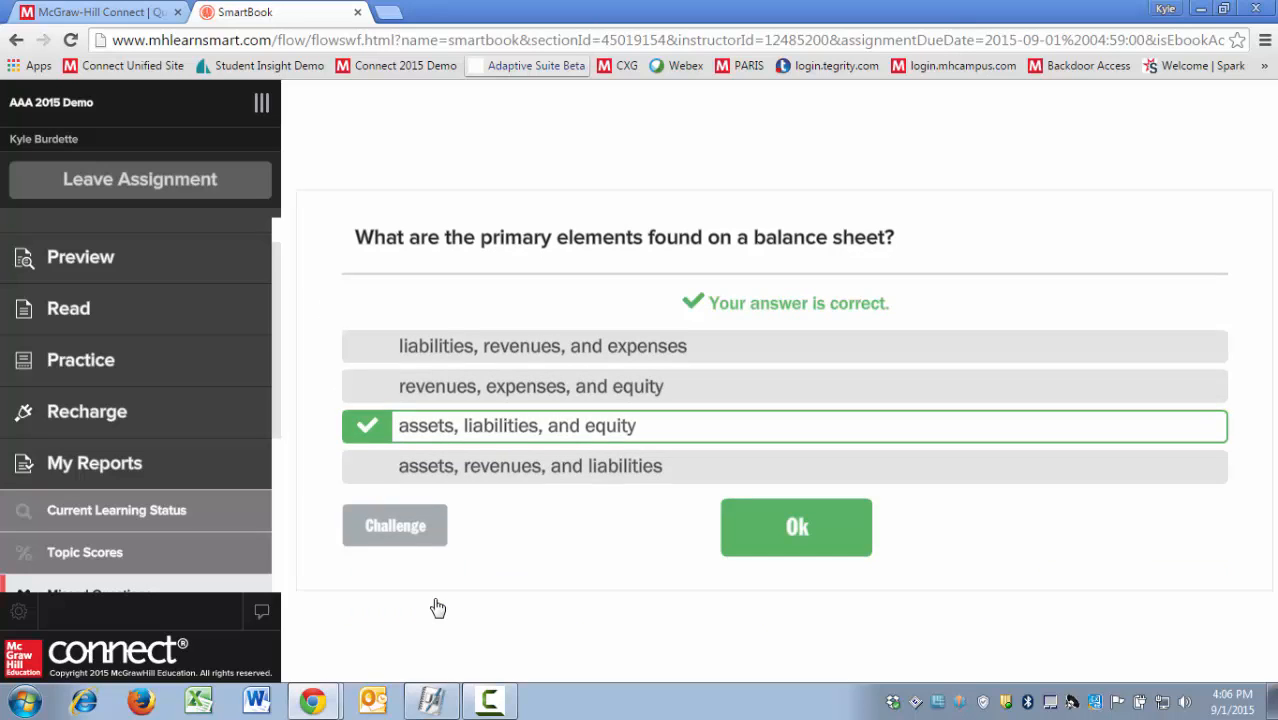
pyautogui.moveTo(813, 550)
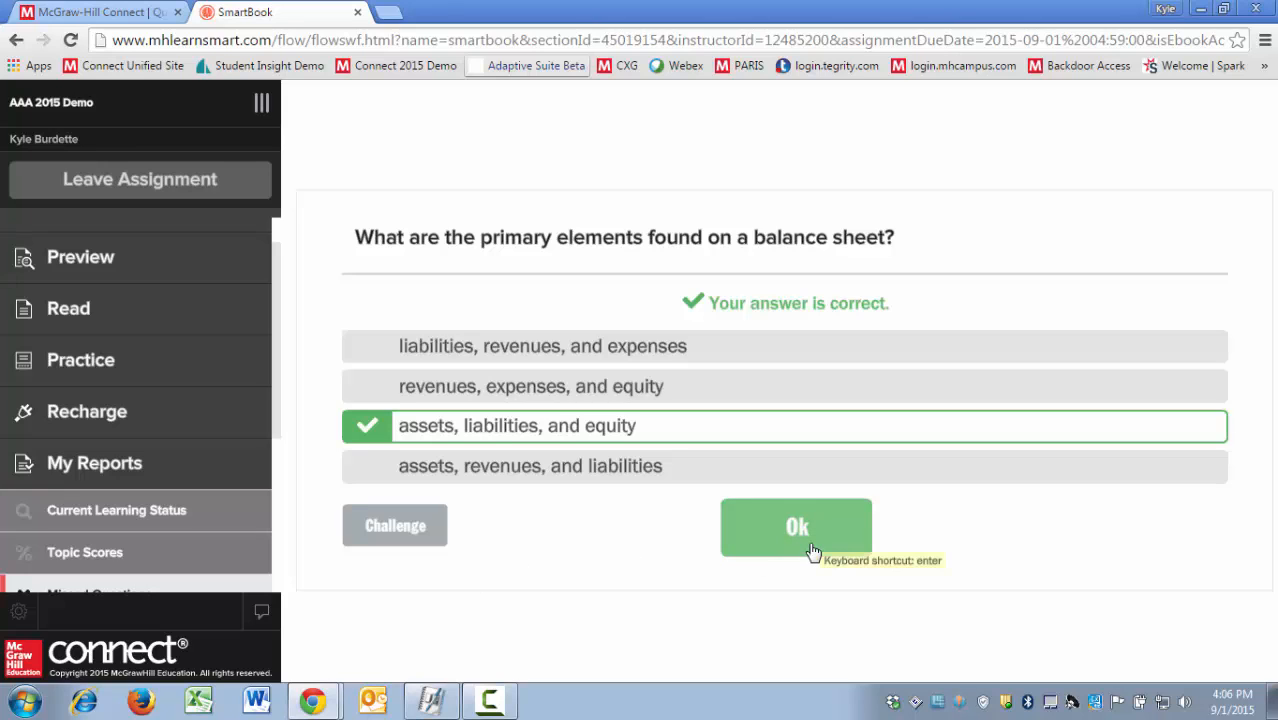
pyautogui.click(796, 527)
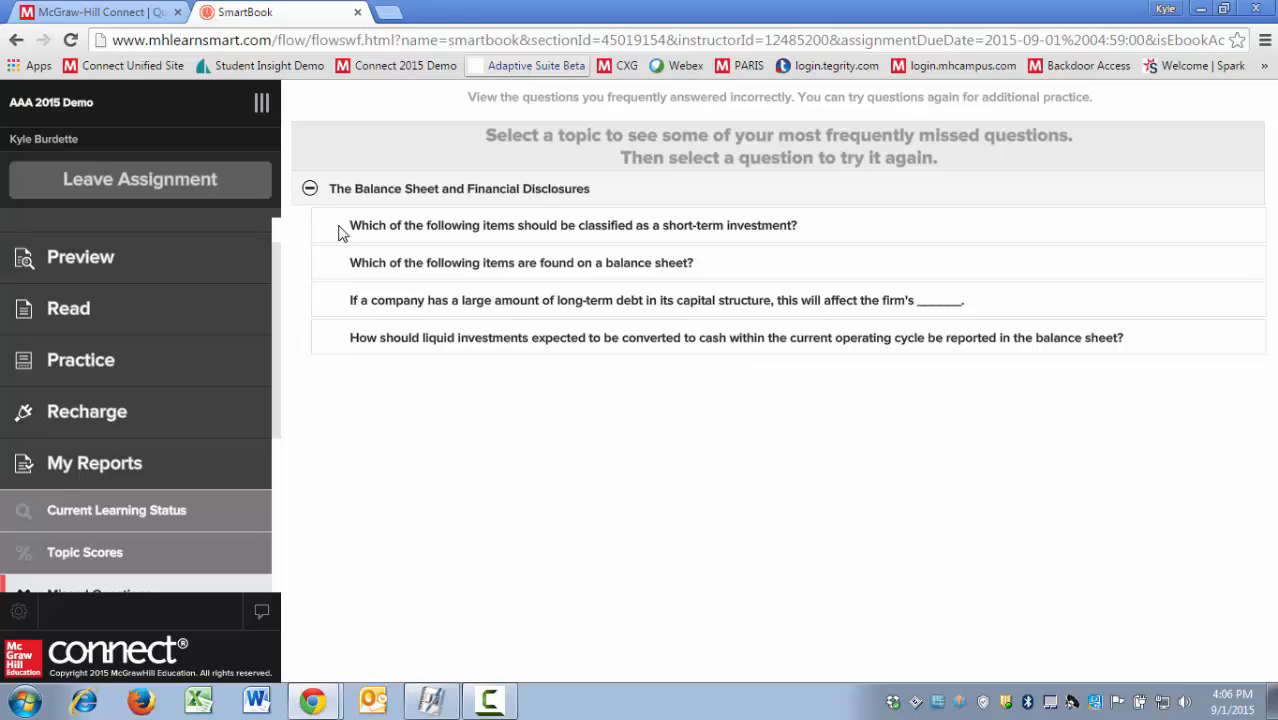
pyautogui.moveTo(313, 485)
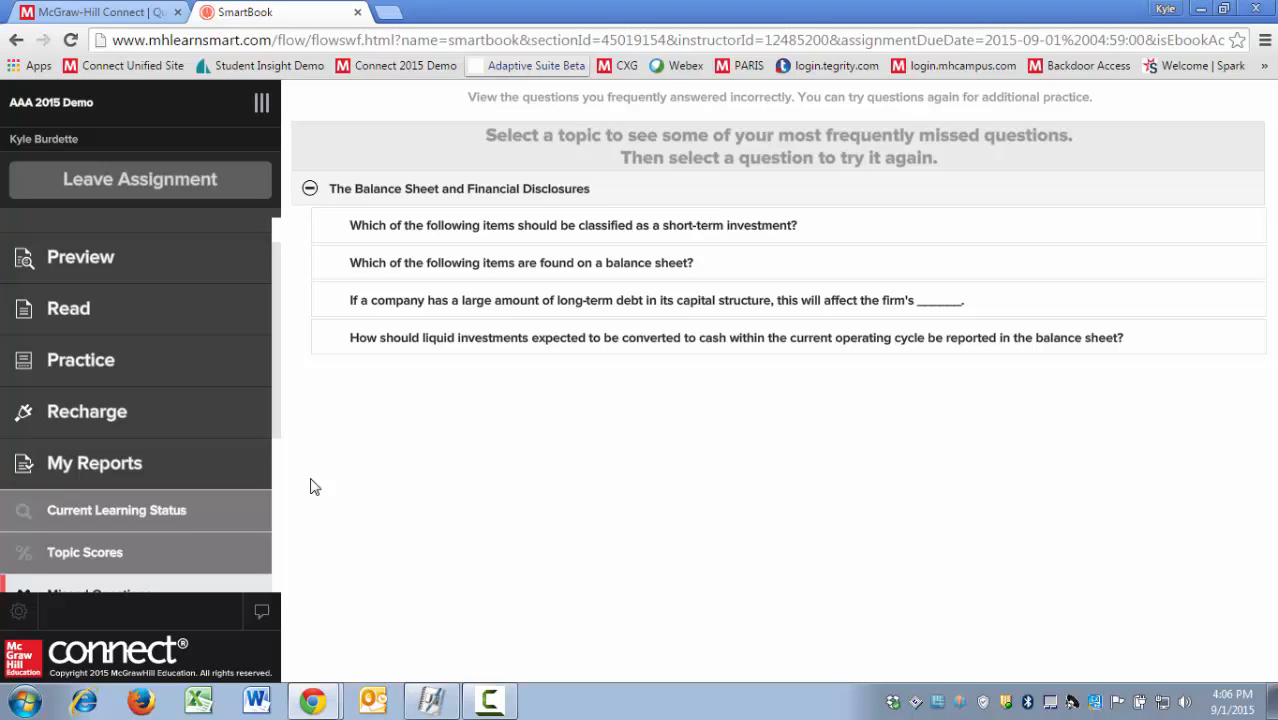
pyautogui.moveTo(286, 365)
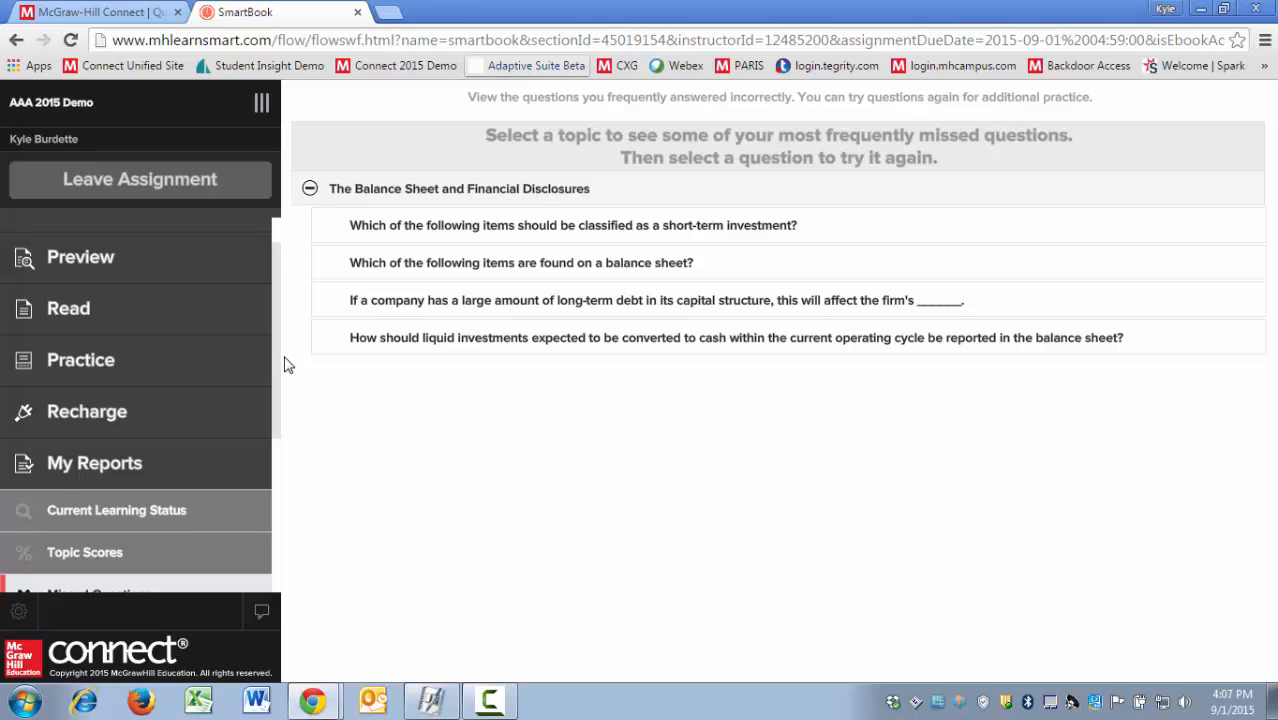
# Scroll the left panel to reveal Most Challenging LOs, Self-Assessment, Tree of Knowledge and Practice Quiz
pyautogui.scroll(-3)
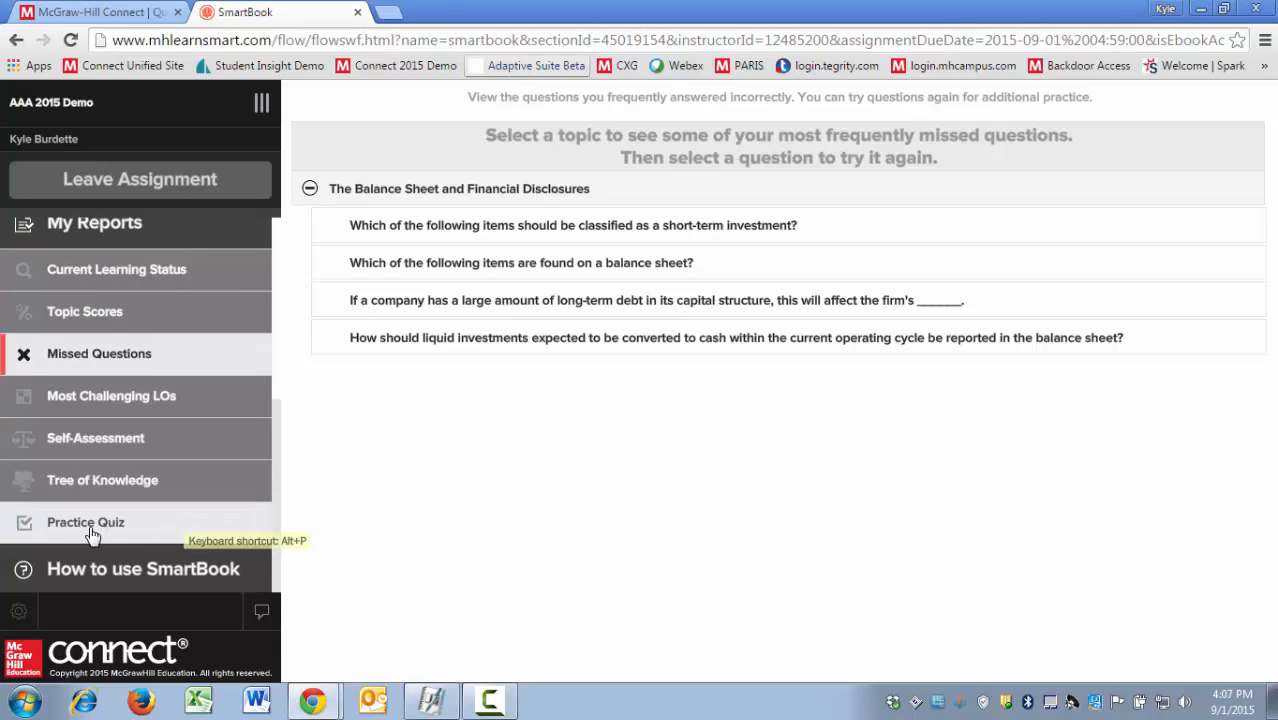
# Start a Practice Quiz with chapters 3 and 4 added to chapters 1 and 2
pyautogui.click(85, 523)
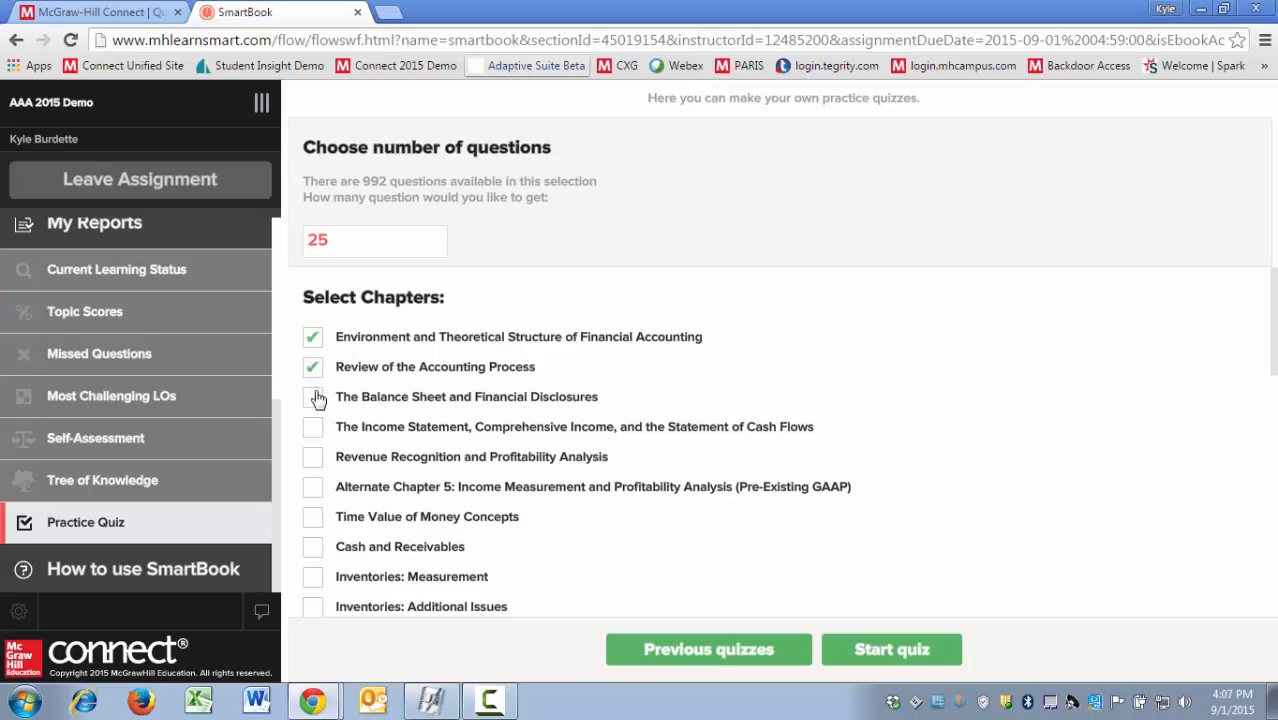
pyautogui.click(312, 397)
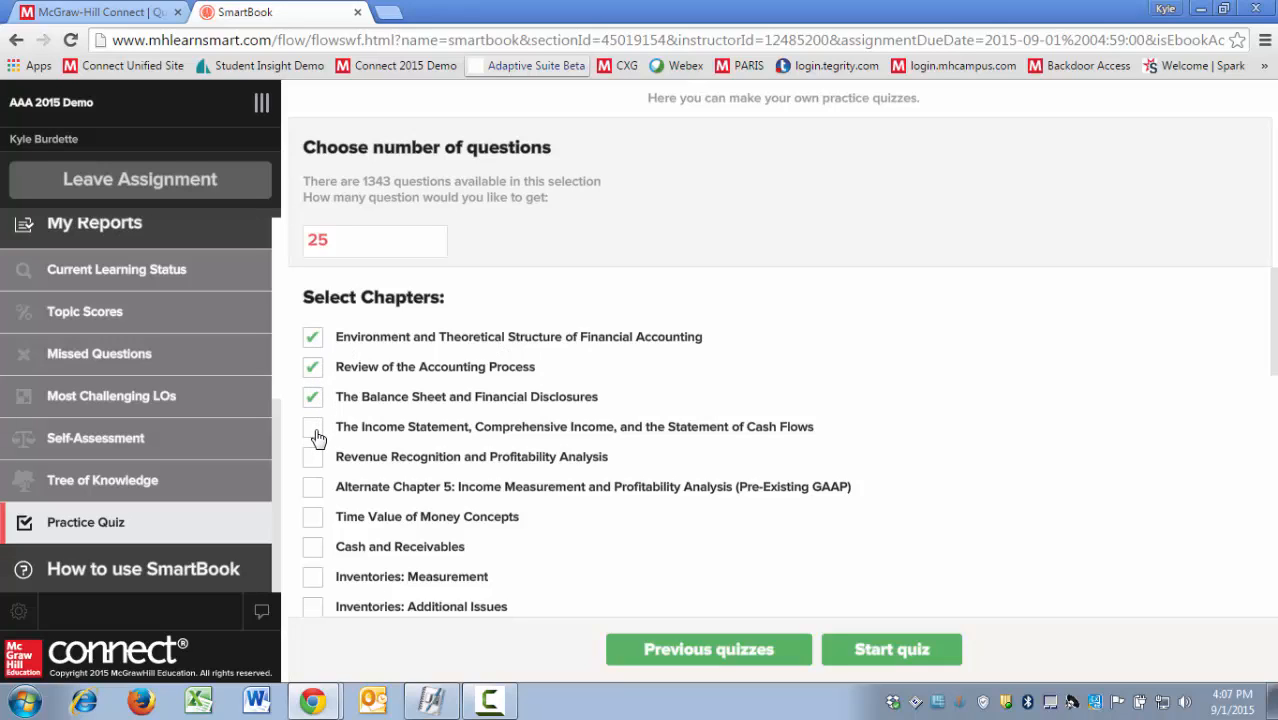
pyautogui.click(312, 427)
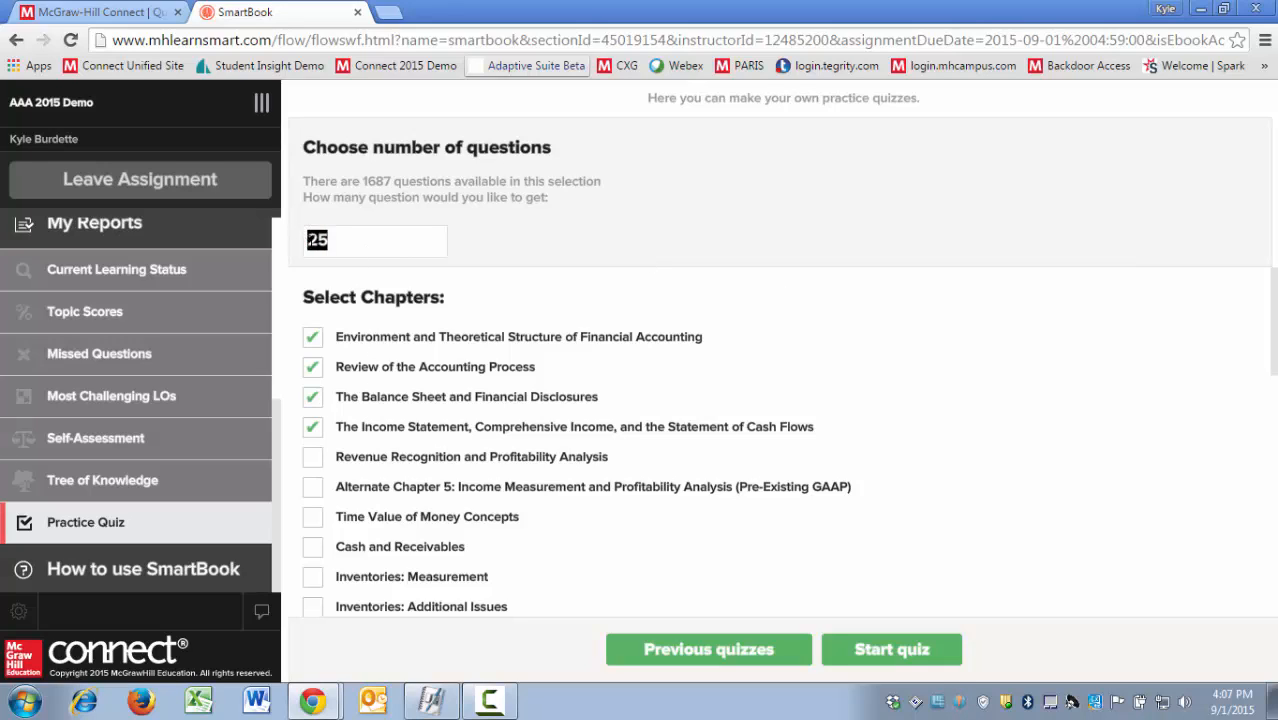
pyautogui.click(891, 649)
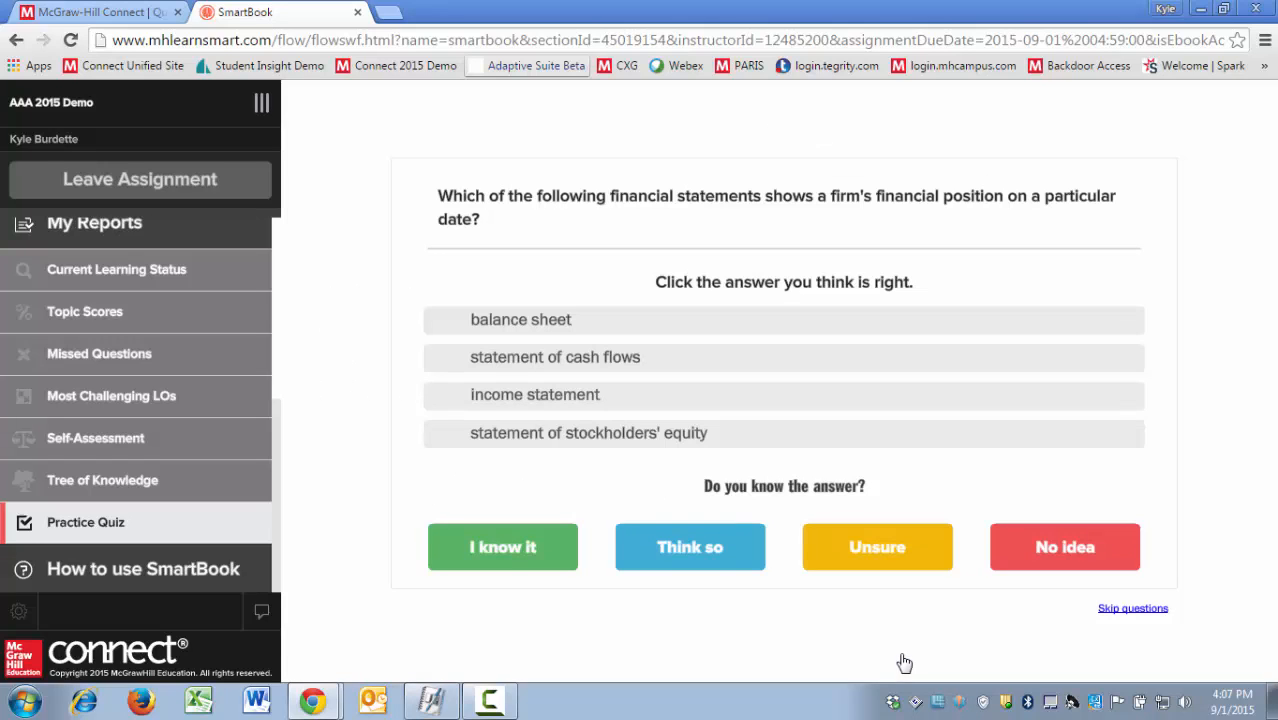
pyautogui.moveTo(678, 633)
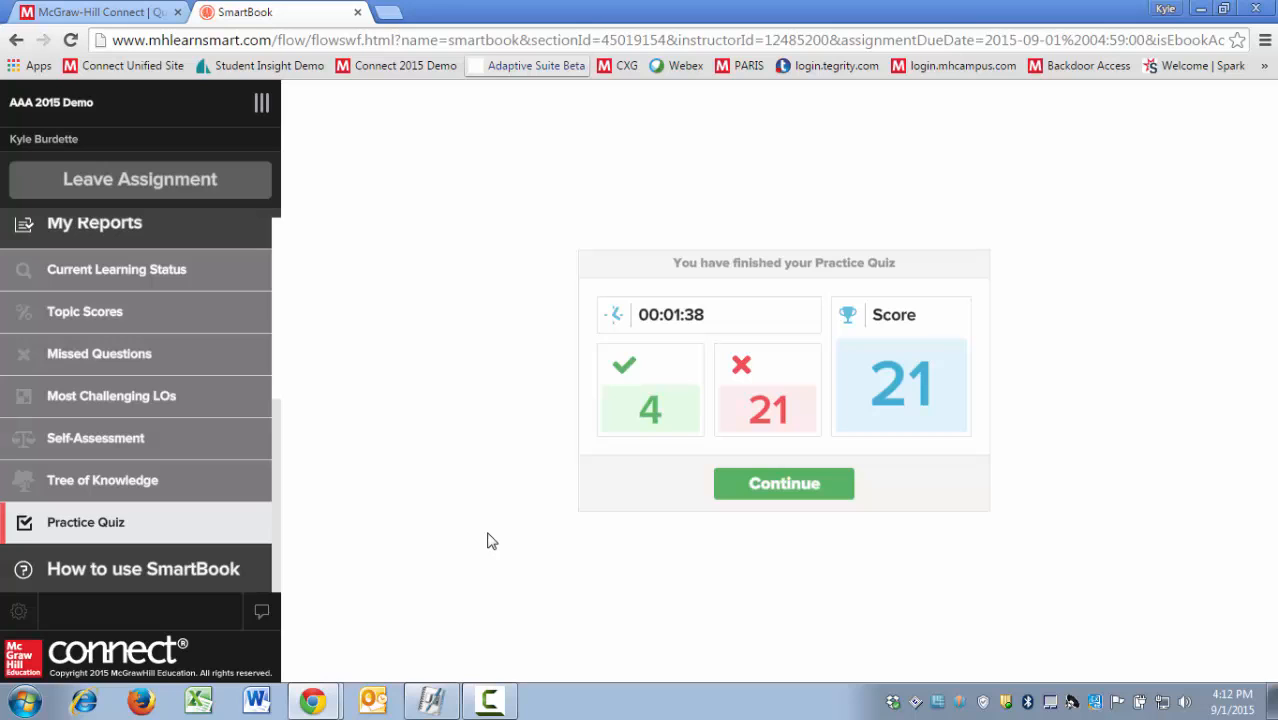
pyautogui.moveTo(779, 492)
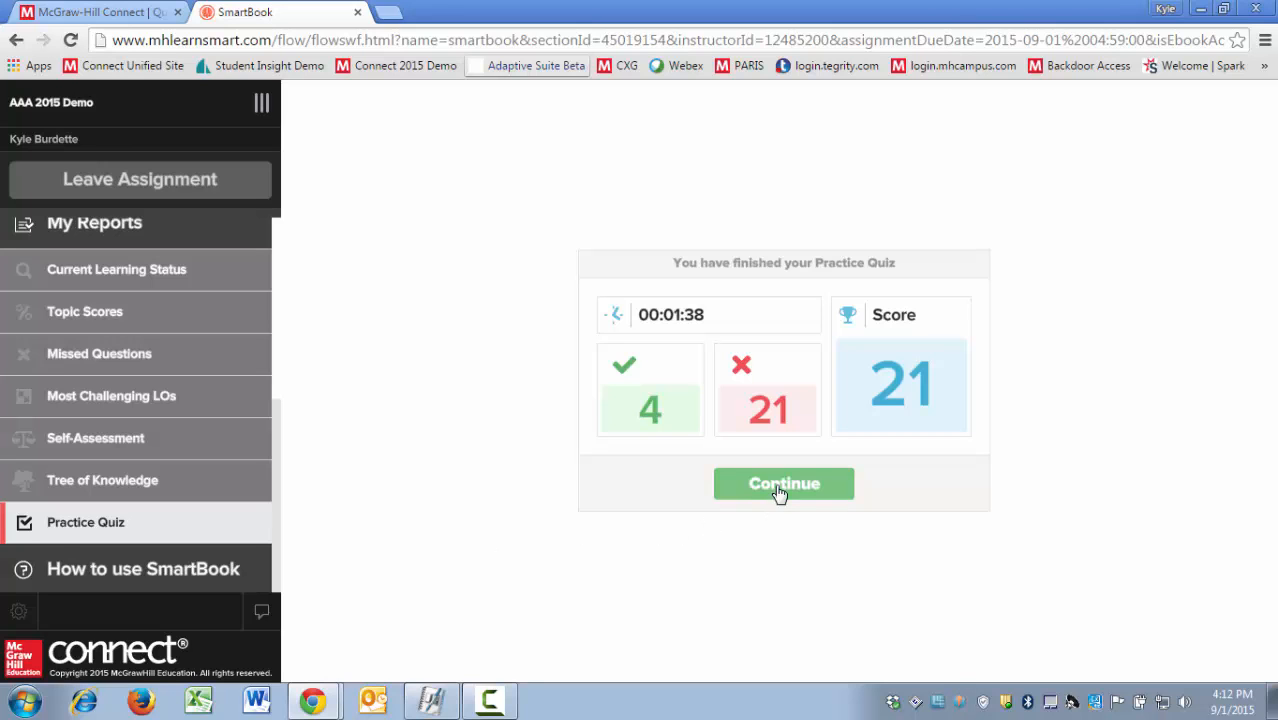
# Leave the quiz results (4 correct, 21 wrong) and view Missed Questions across three chapters
pyautogui.click(783, 483)
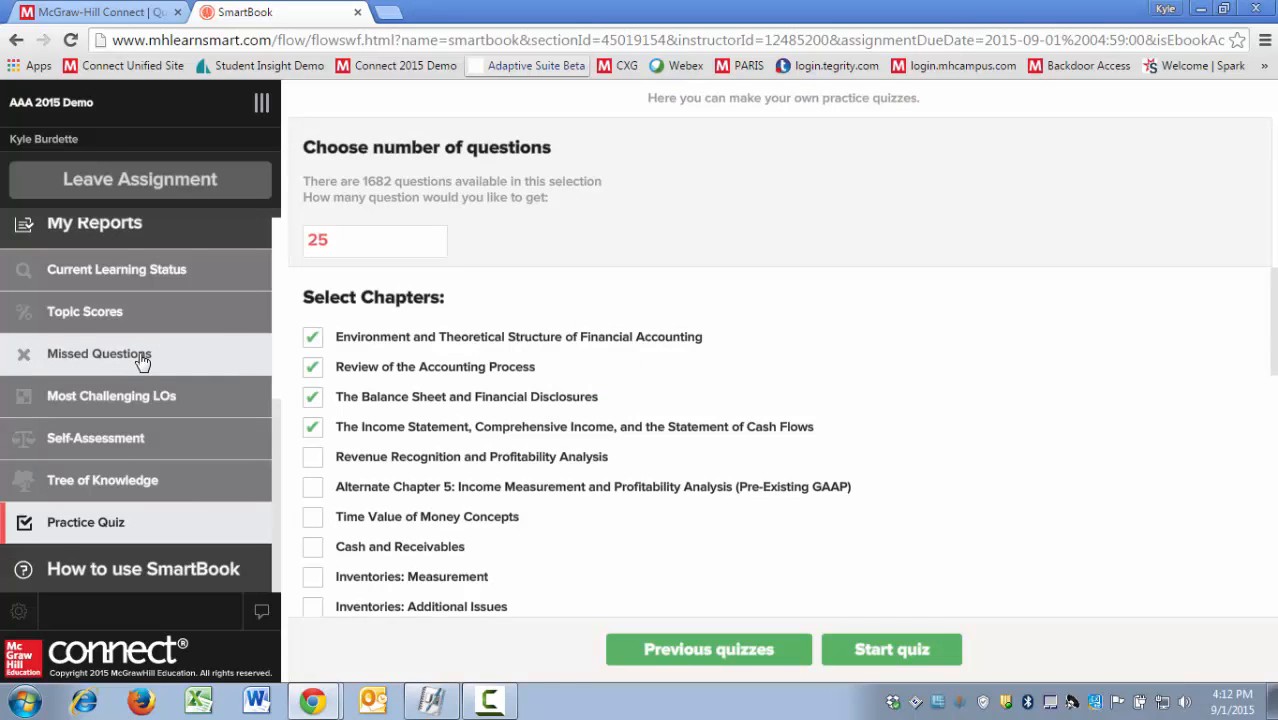
pyautogui.click(99, 353)
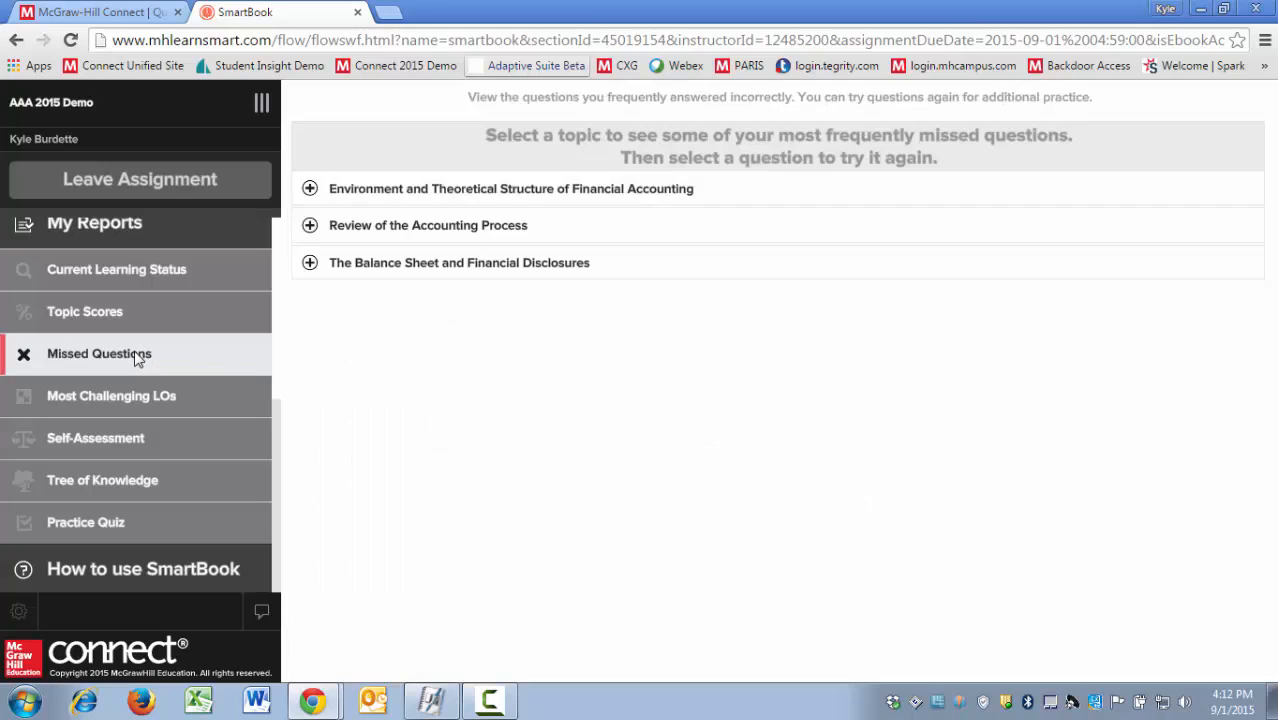
pyautogui.moveTo(317, 342)
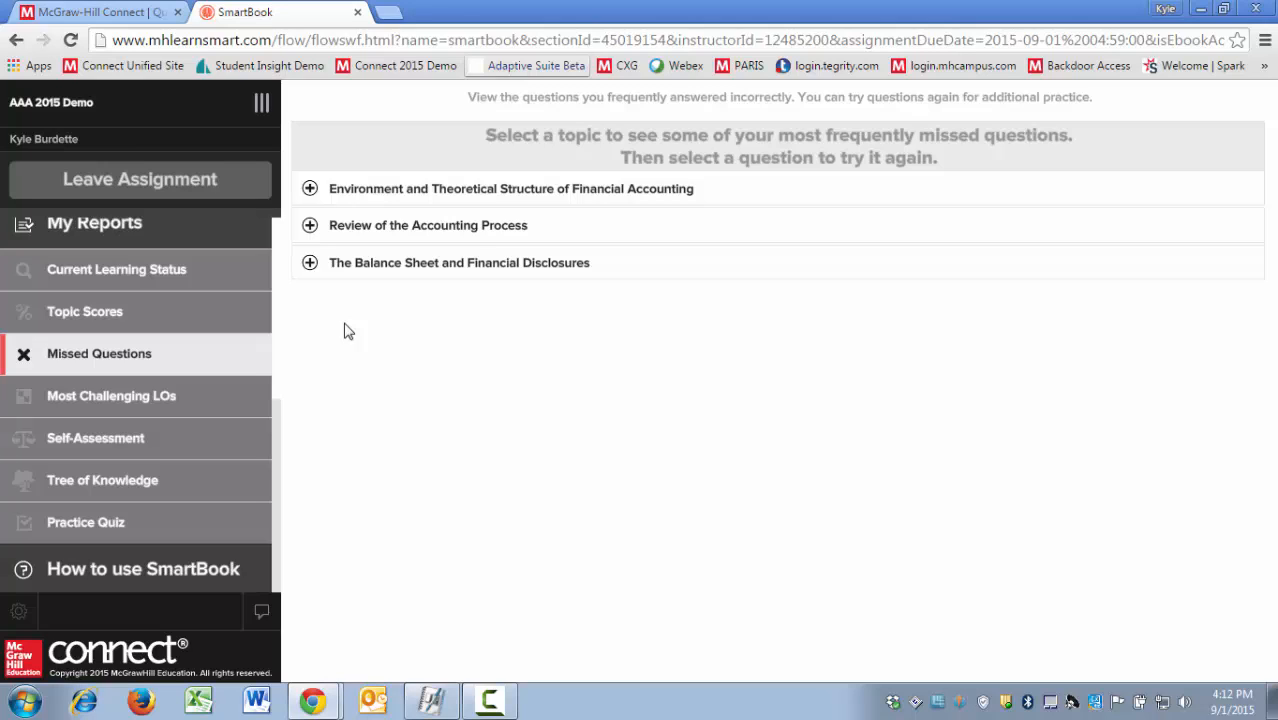
pyautogui.moveTo(303, 390)
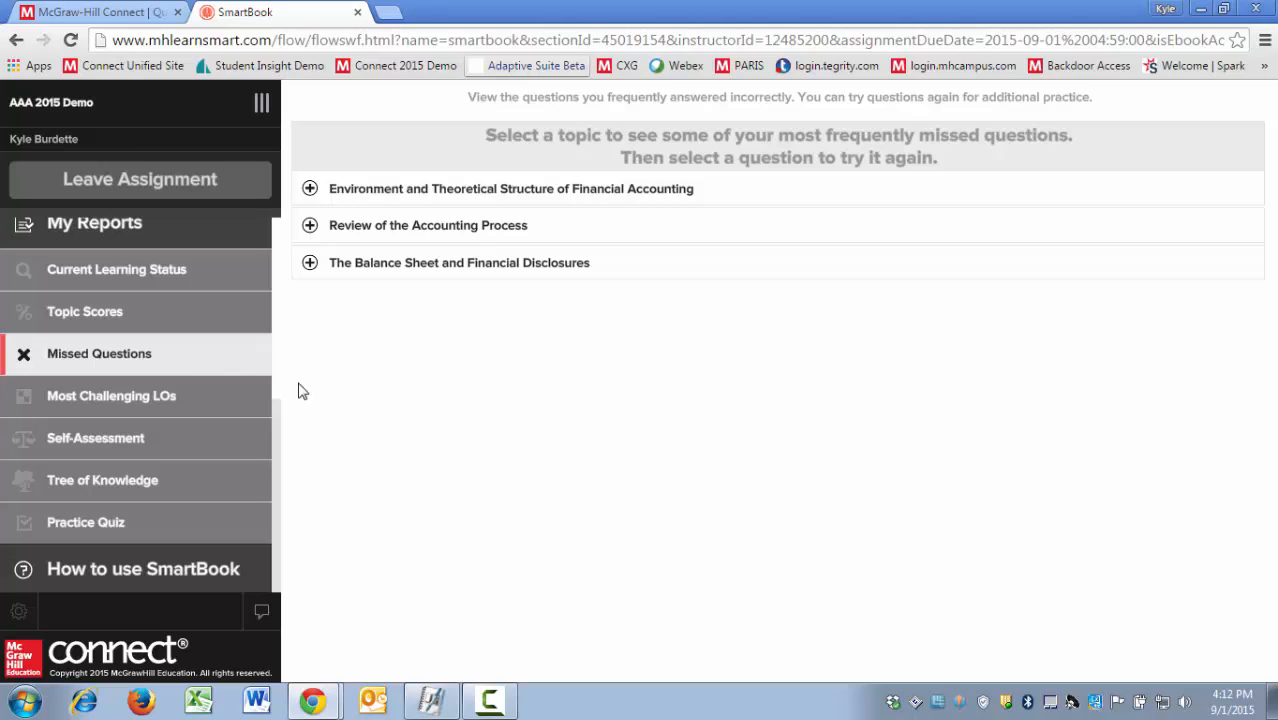
pyautogui.moveTo(86, 523)
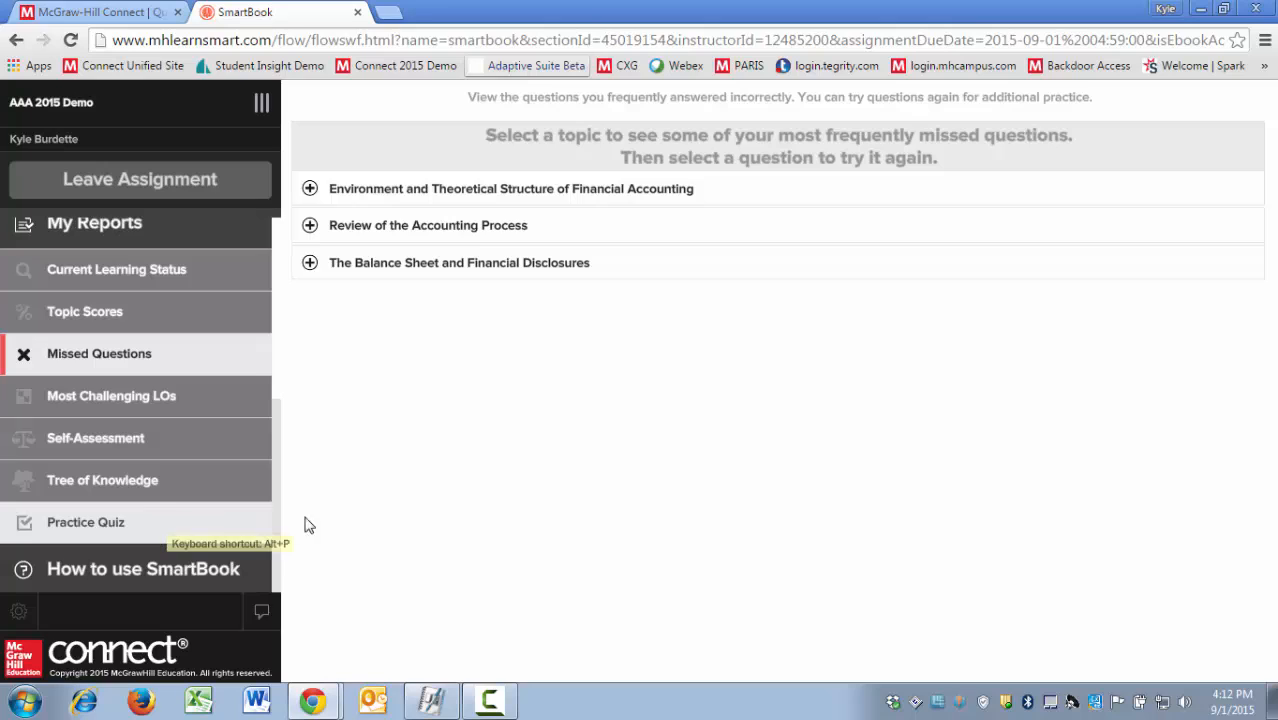
pyautogui.moveTo(340, 526)
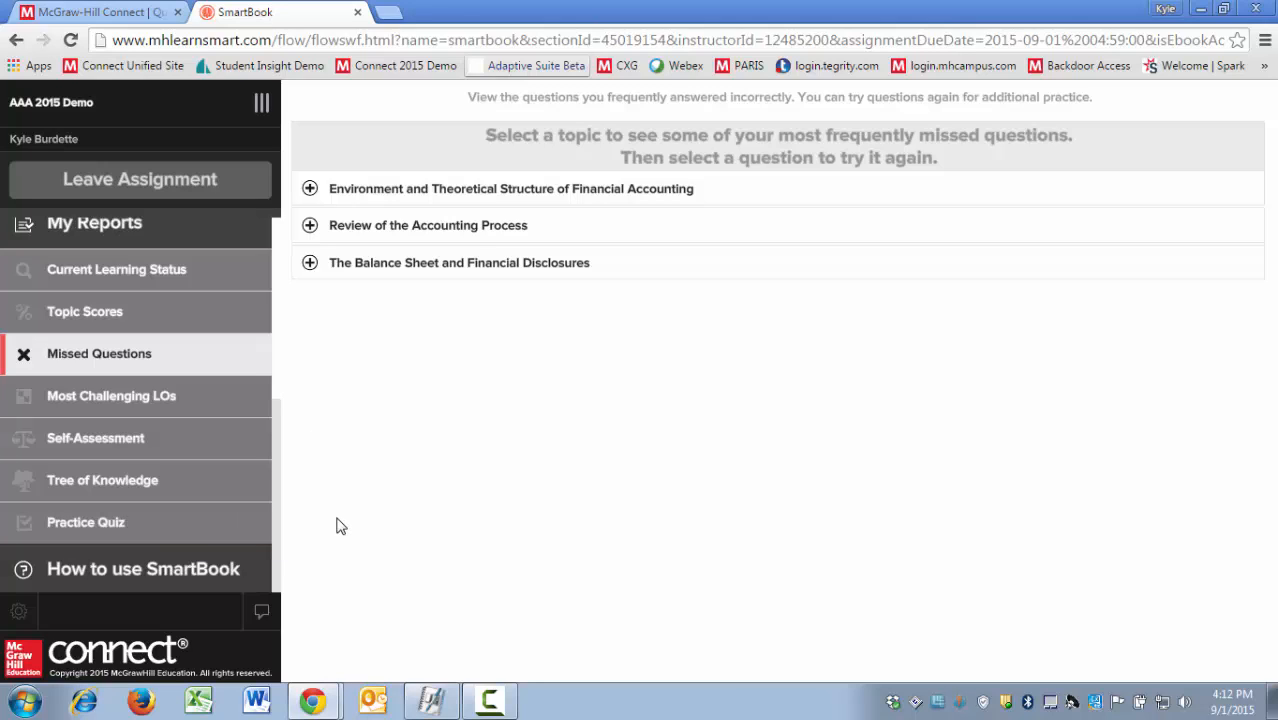
pyautogui.moveTo(339, 462)
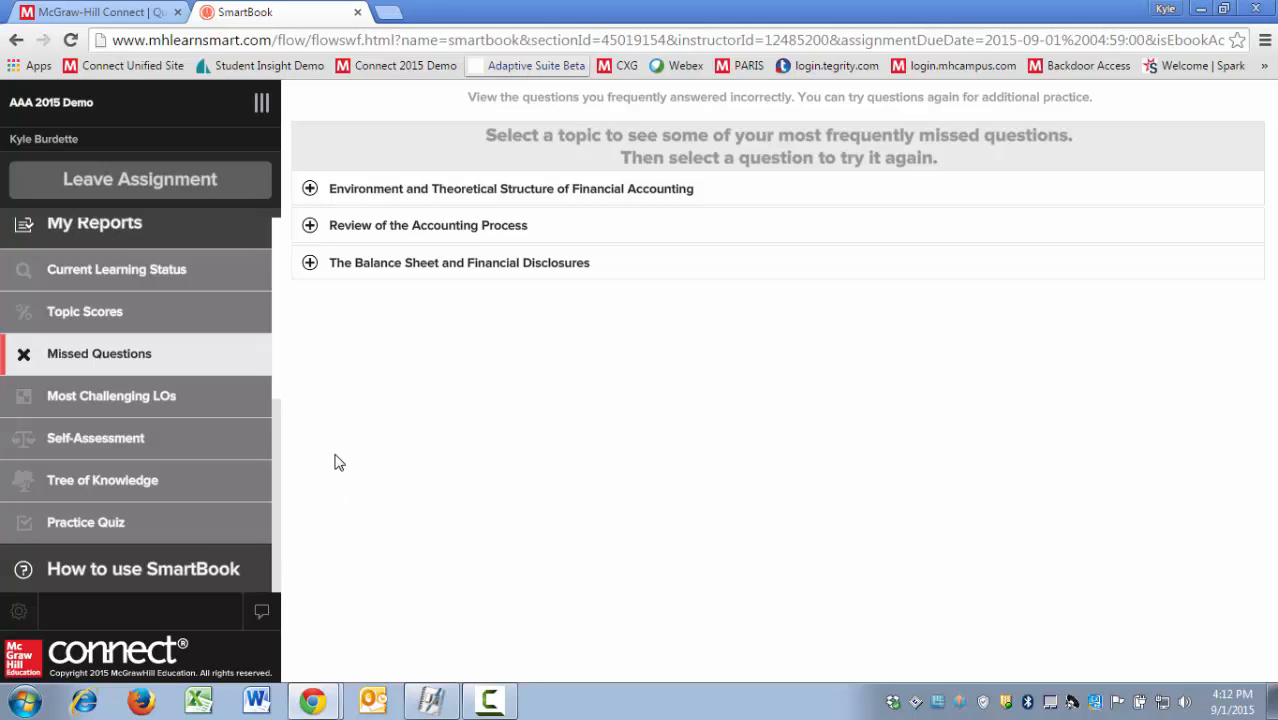
pyautogui.moveTo(306, 362)
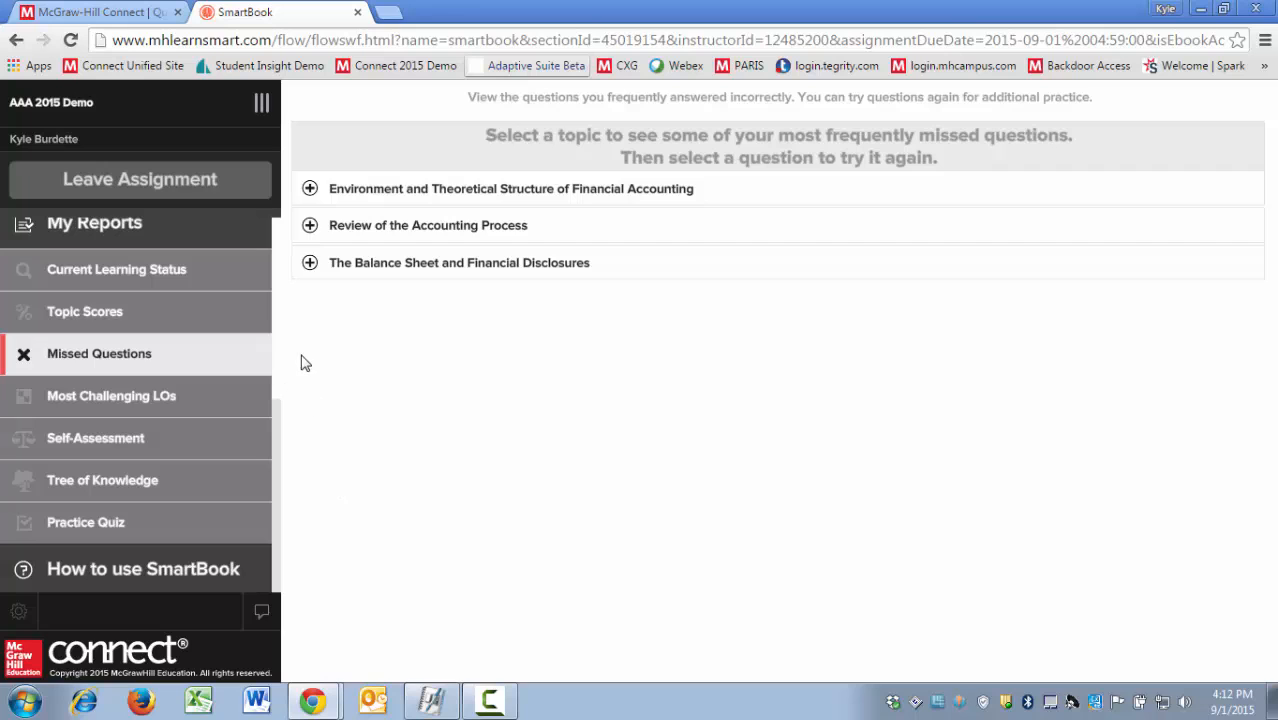
pyautogui.moveTo(311, 189)
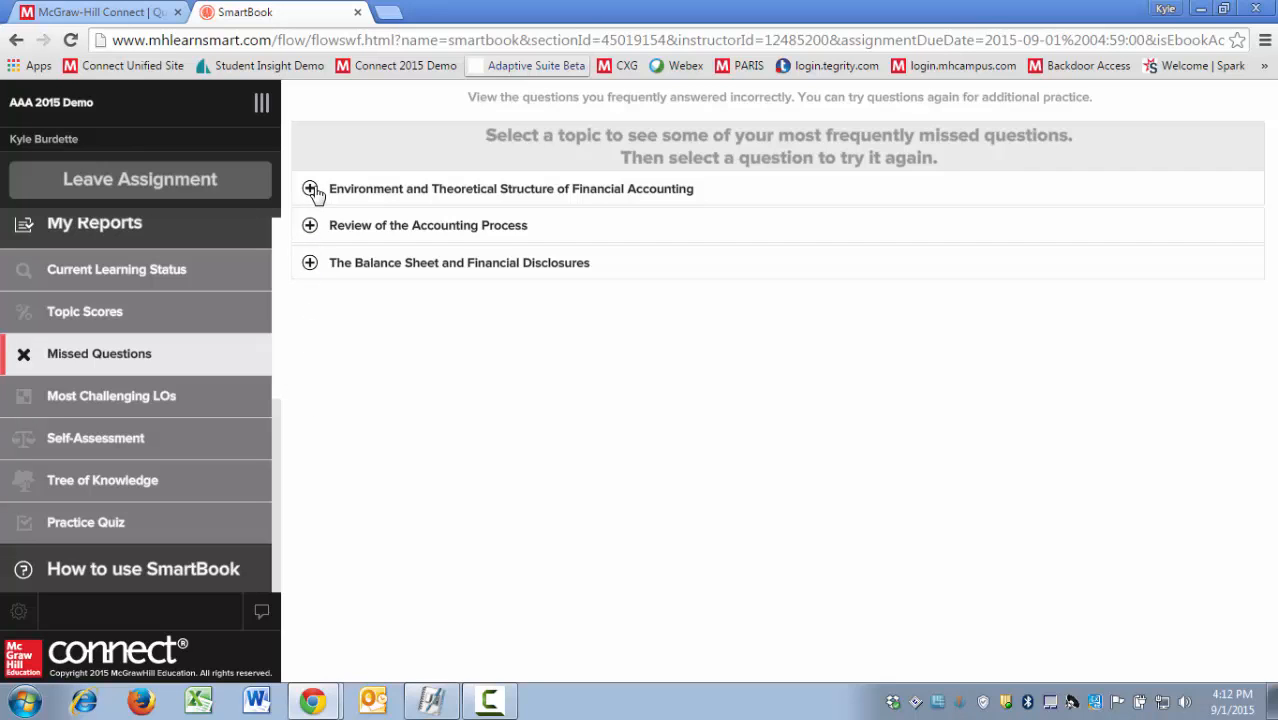